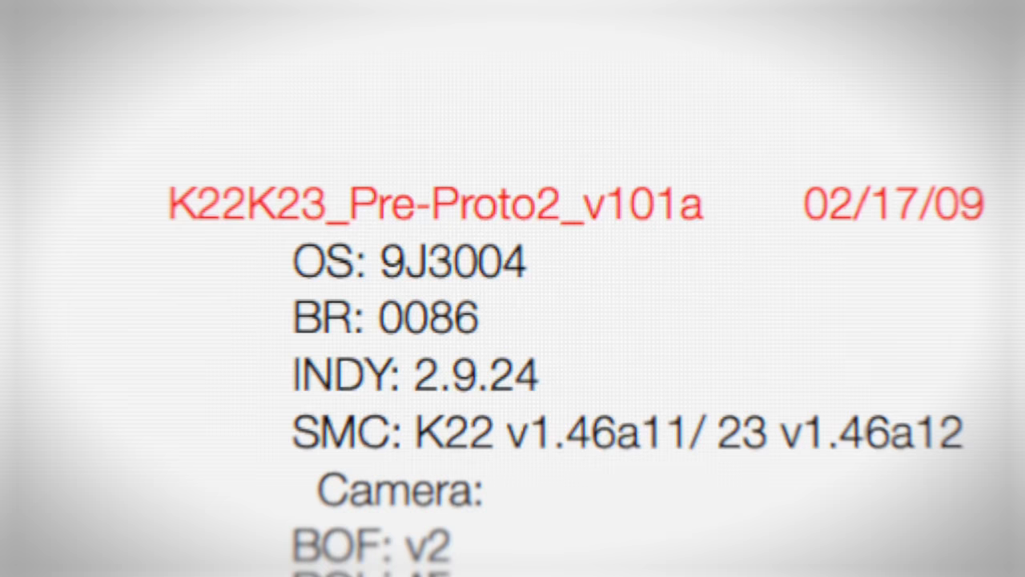
Select the Recovery volume under the 2 TB Hitachi drive to view its details
scroll("down", 3)
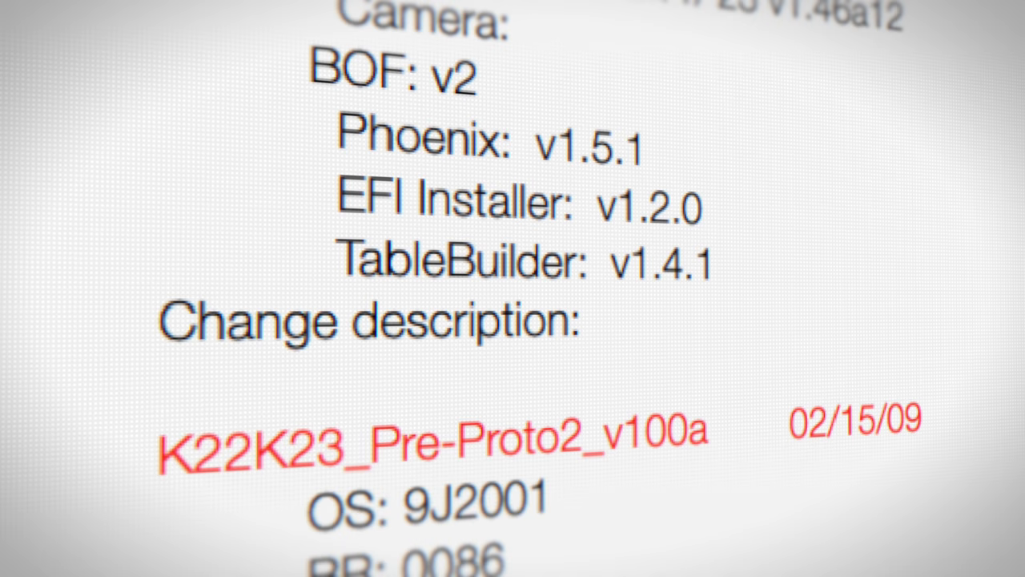
scroll("down", 3)
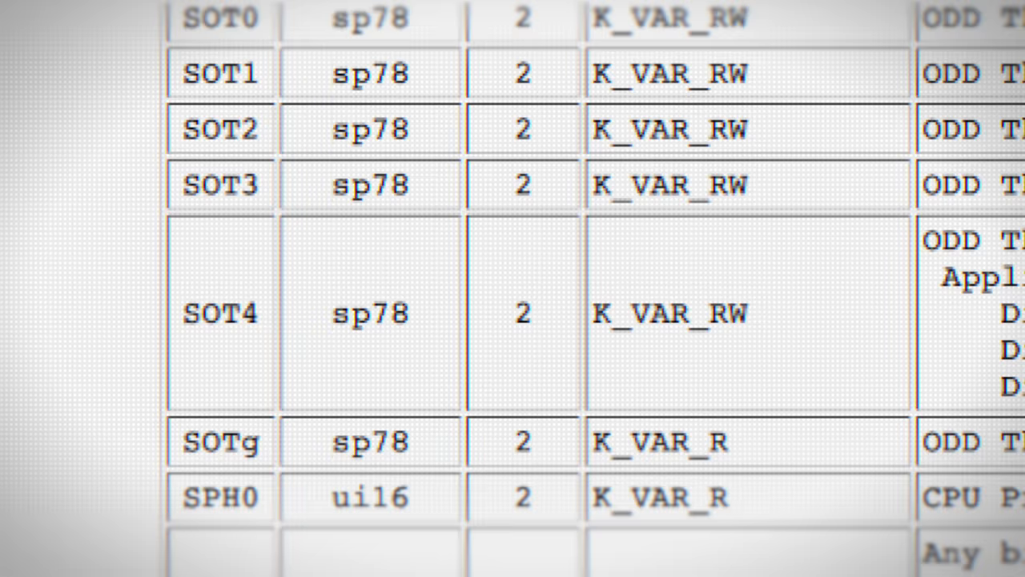
scroll("down", 3)
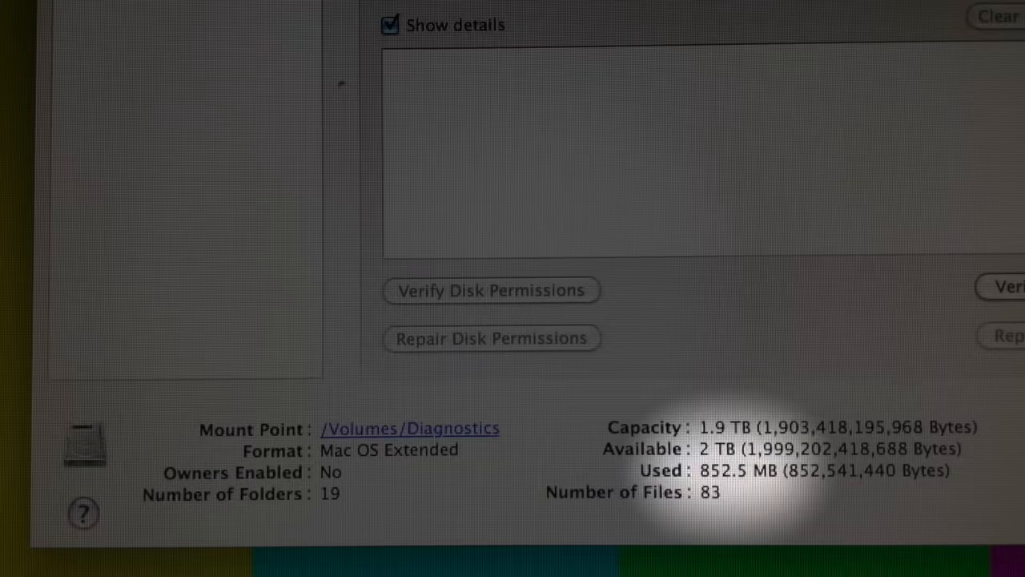
left_click(432, 394)
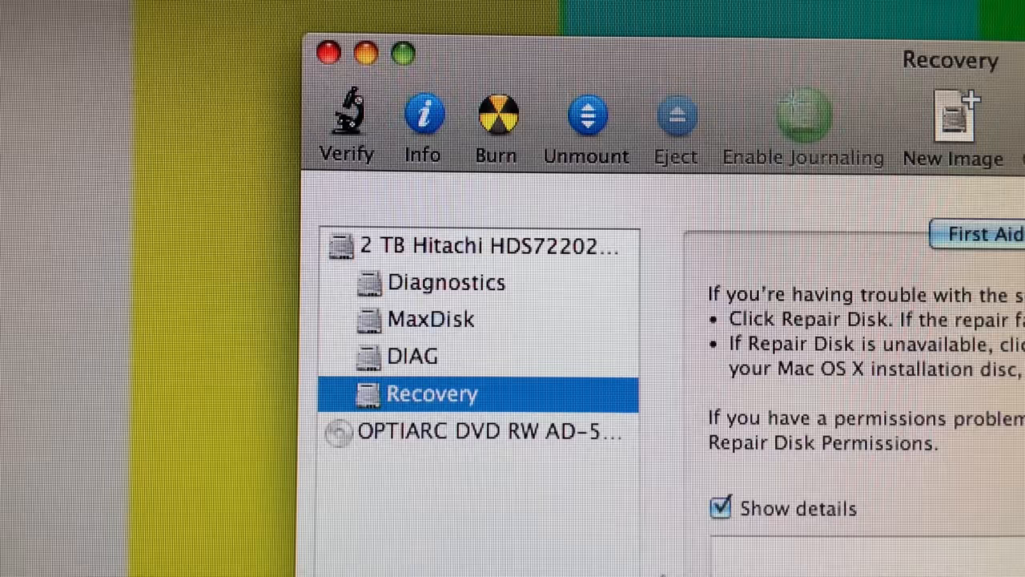